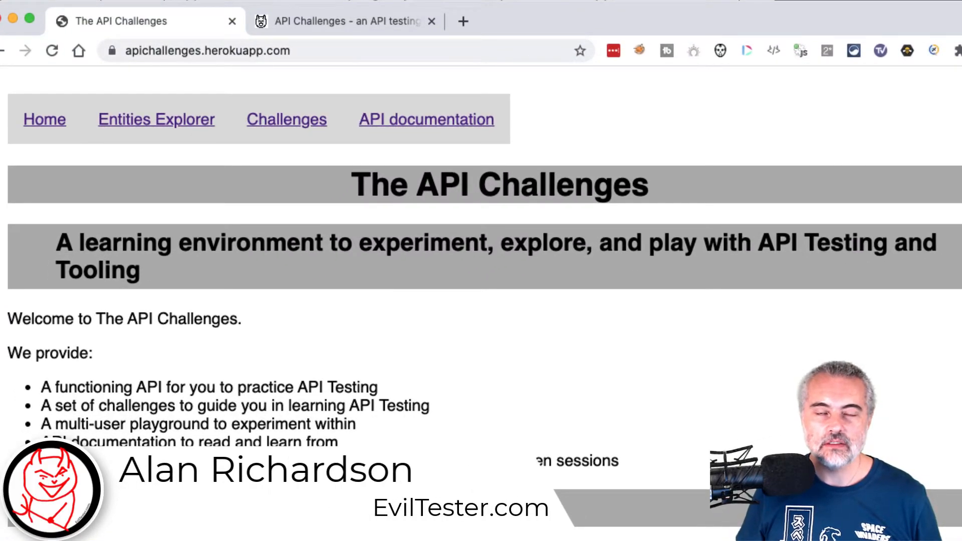
- Bring the Content-Type Challenges table into view and highlight 'Accept' in the XML challenge
scroll("down", 3)
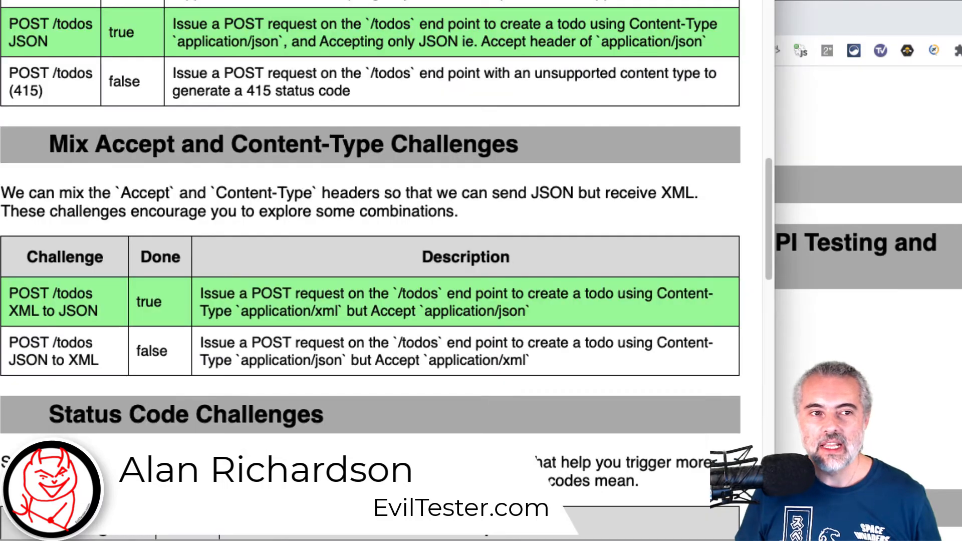
scroll("up", 3)
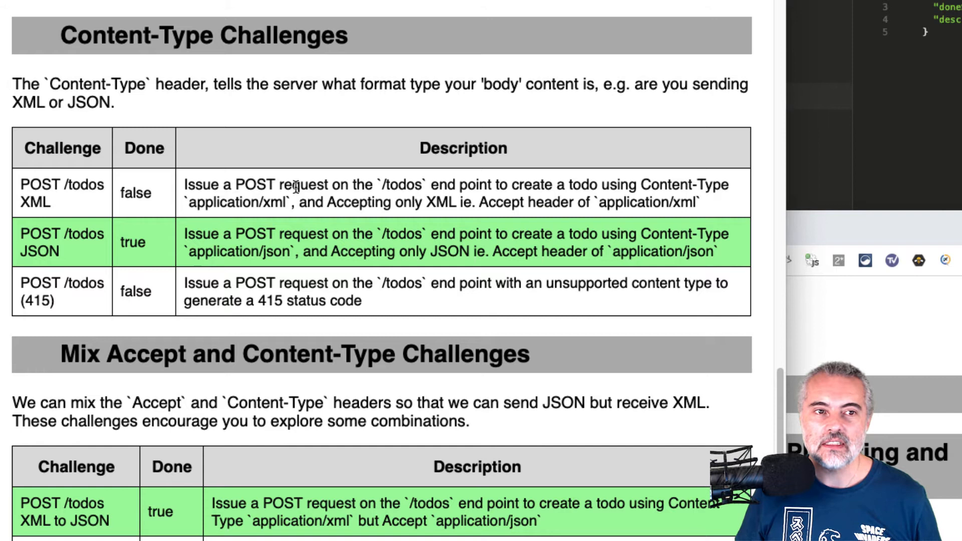
mouse_move(359, 175)
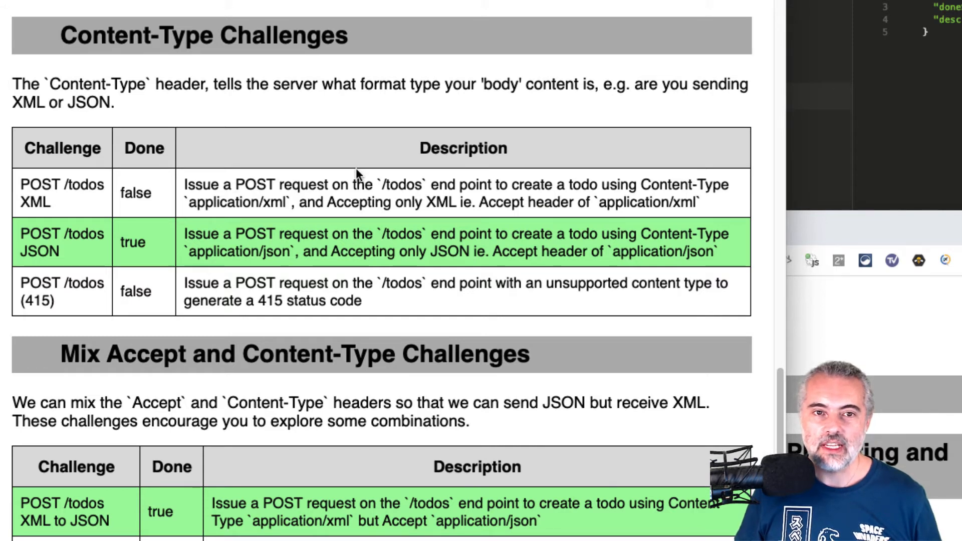
double_click(501, 203)
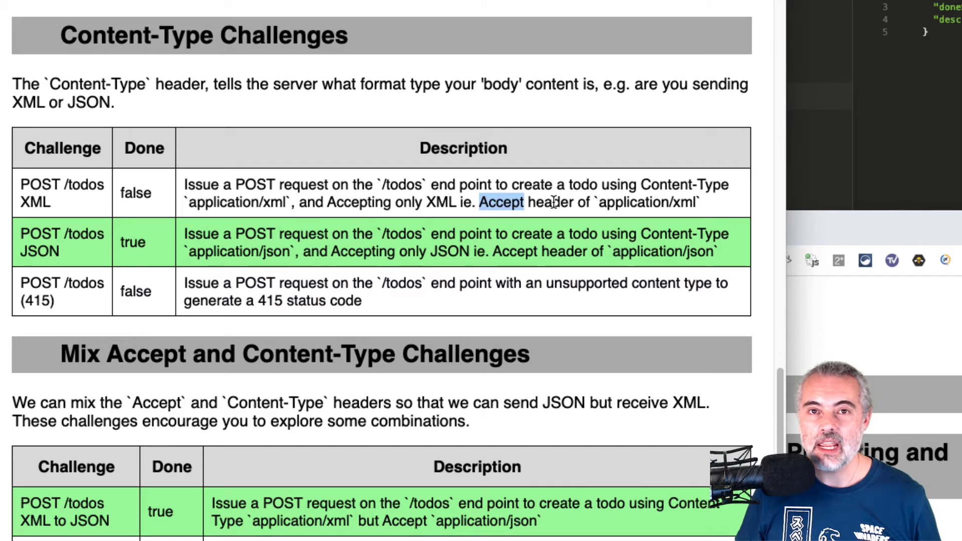
mouse_move(473, 194)
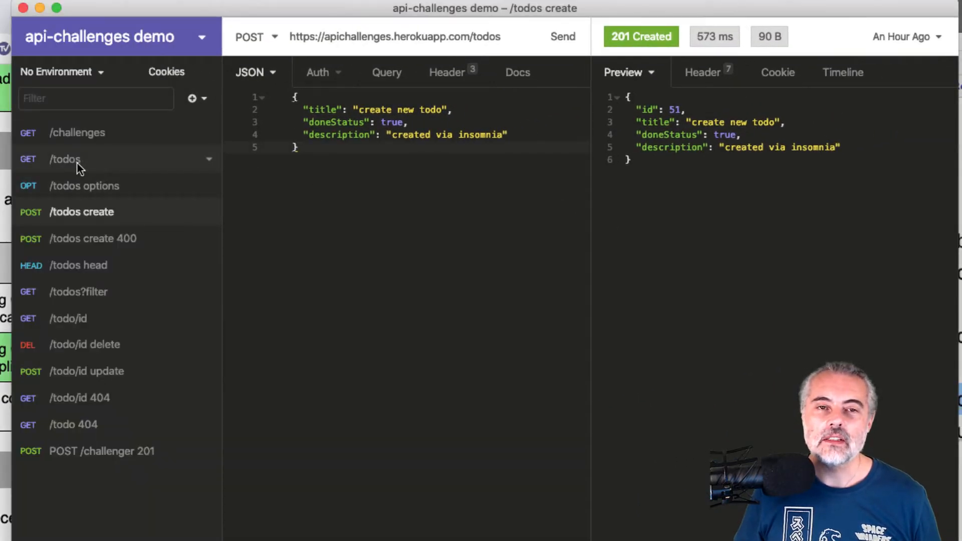
mouse_move(142, 212)
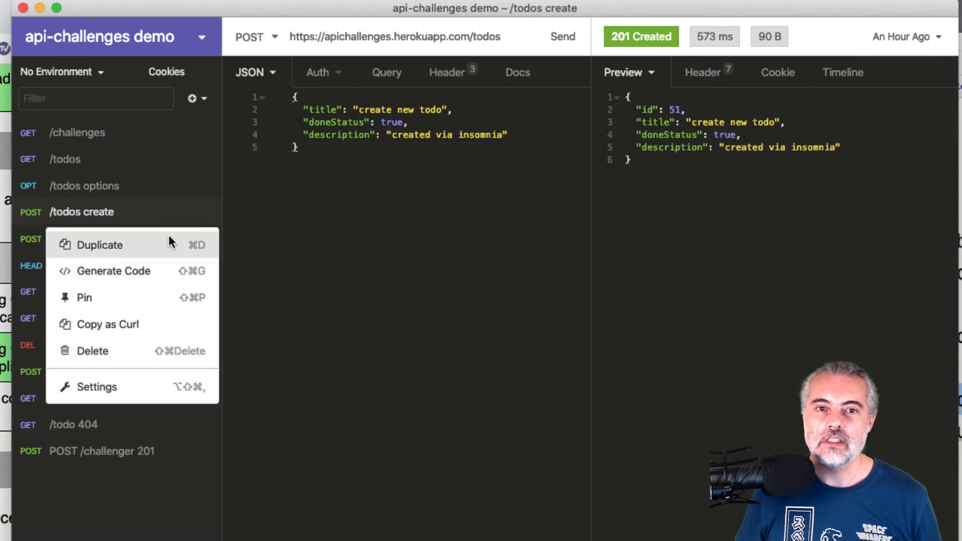
- Duplicate /todos create as a new request named '/todos create content-type'
left_click(99, 244)
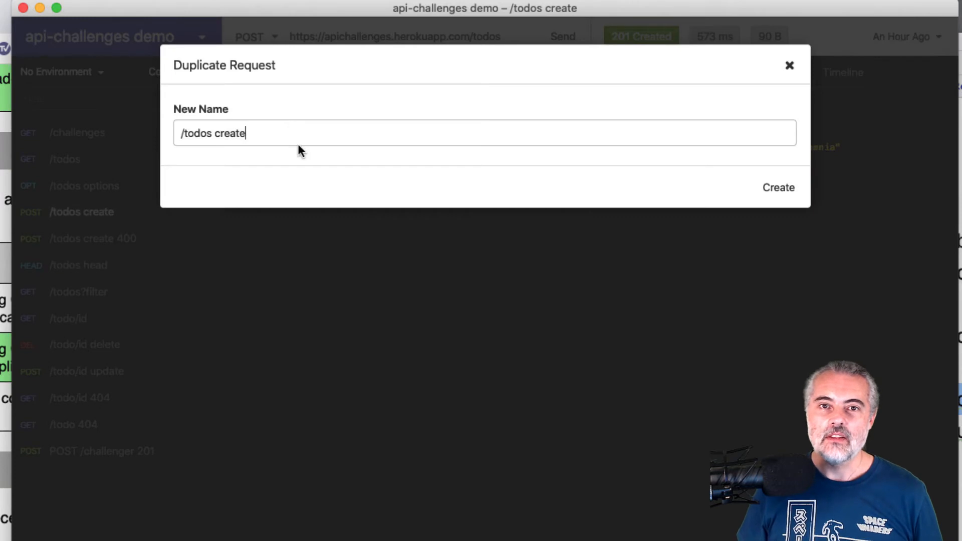
type("cpmt")
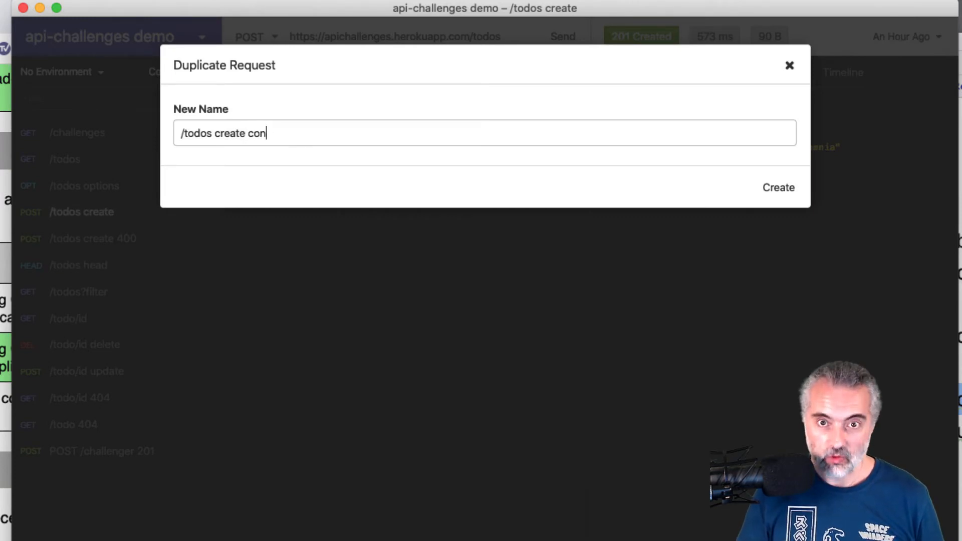
type("tent-type")
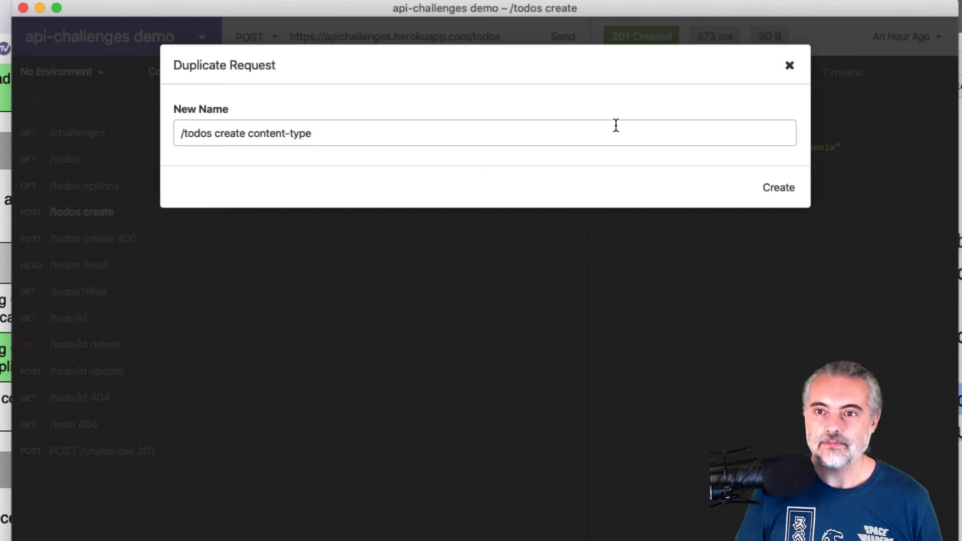
left_click(778, 187)
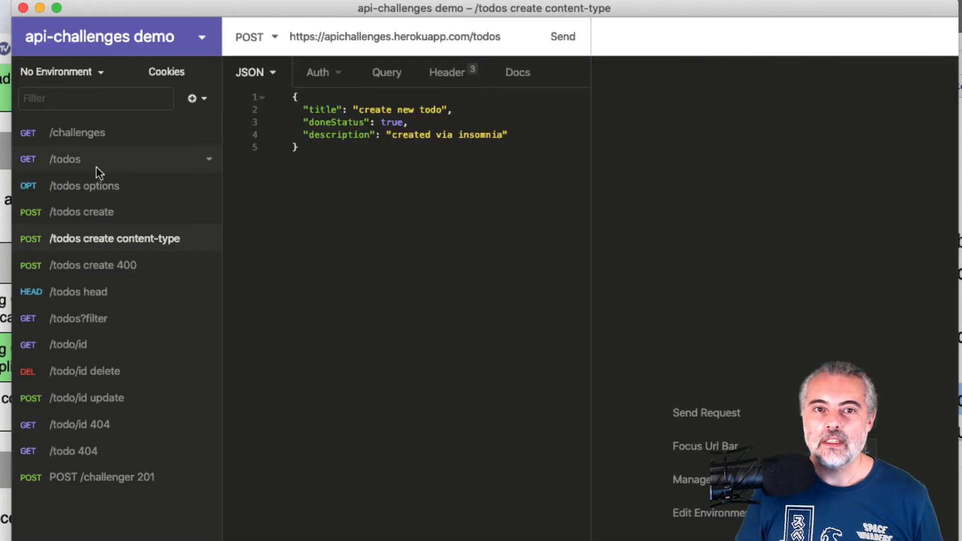
- Resend GET /todos with Accept application/xml and get 200 OK, then return to the new request
left_click(65, 159)
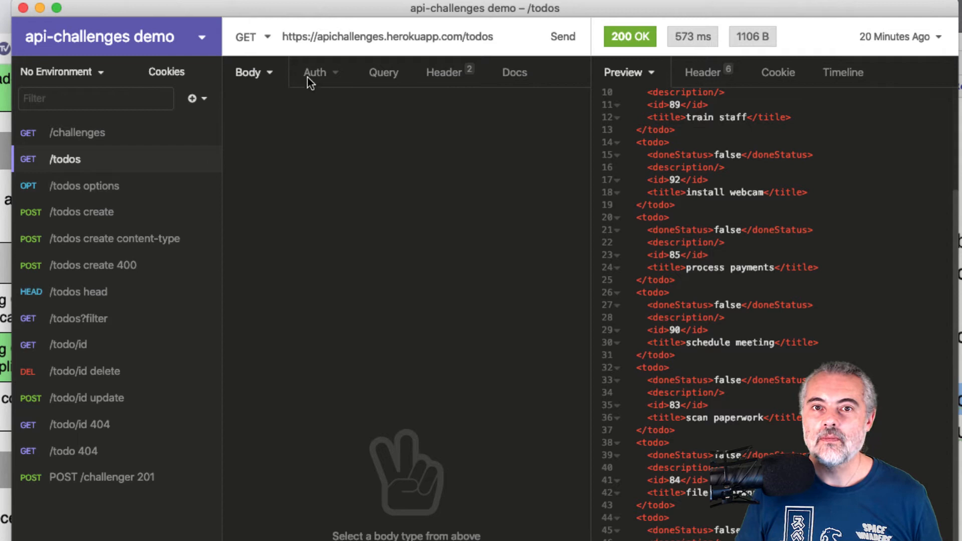
left_click(443, 72)
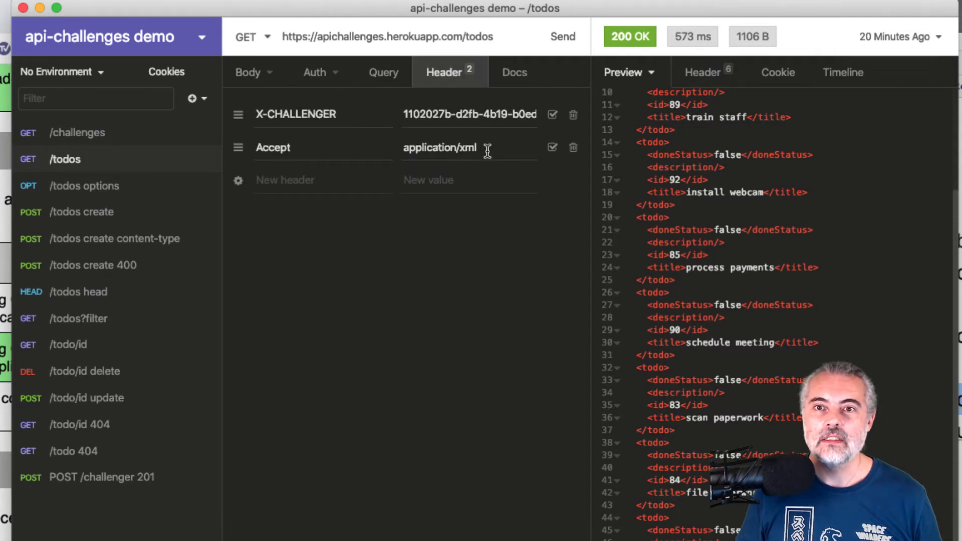
left_click(561, 36)
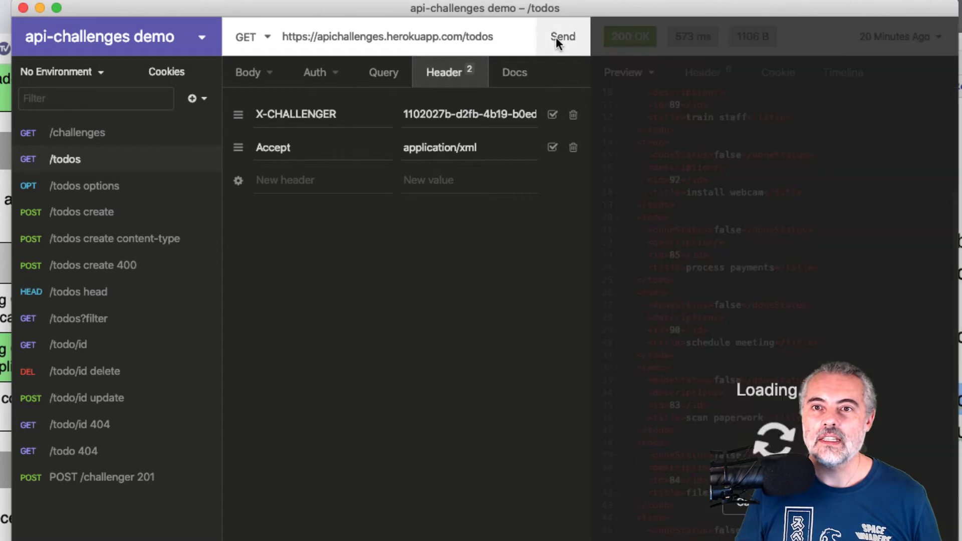
left_click(563, 36)
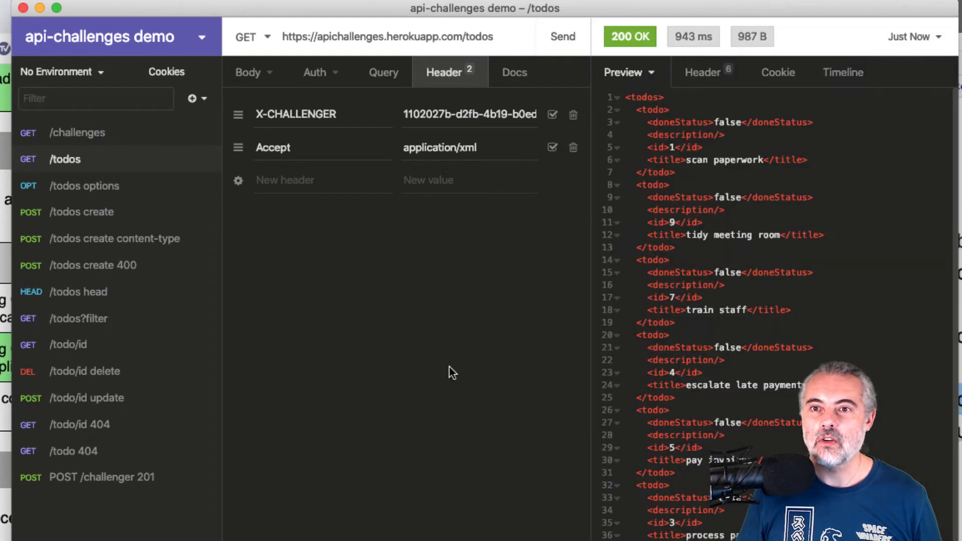
mouse_move(702, 175)
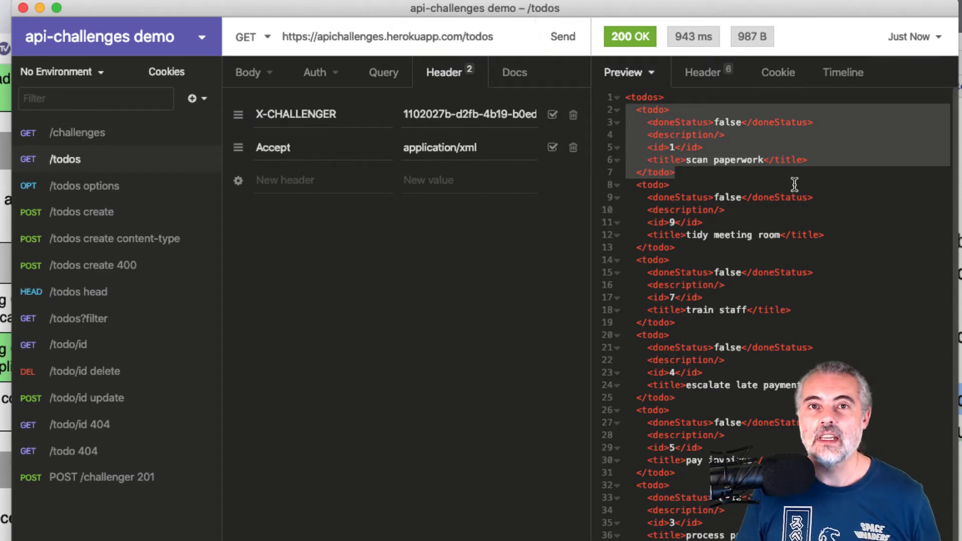
mouse_move(601, 120)
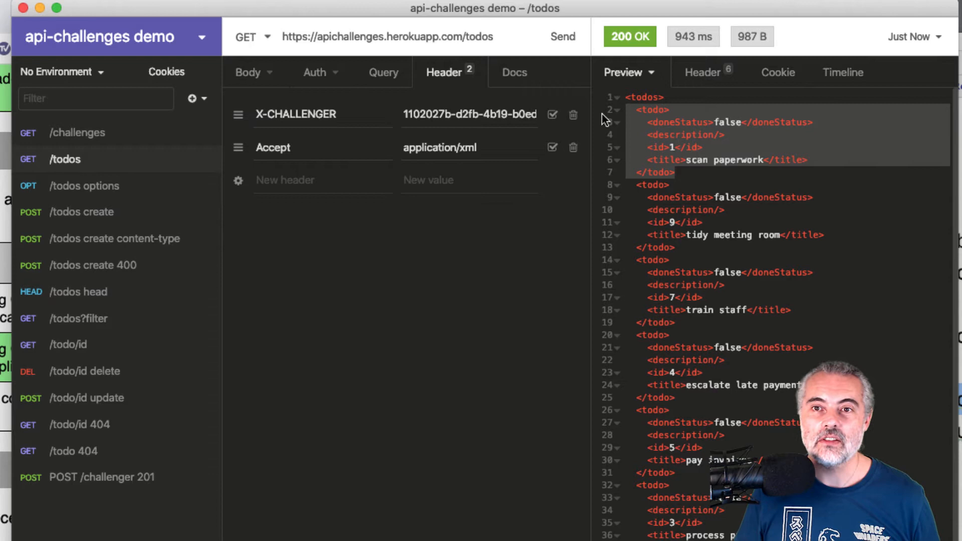
mouse_move(276, 325)
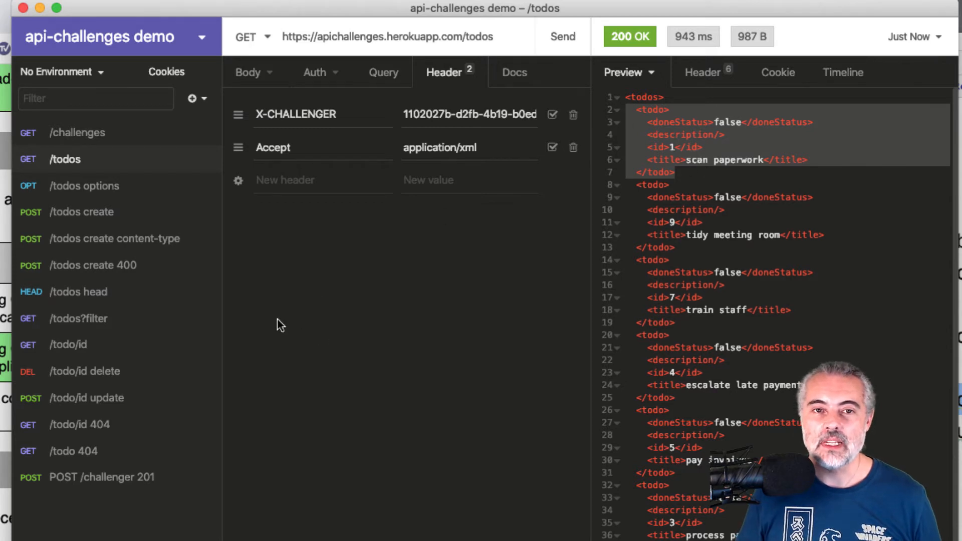
left_click(114, 238)
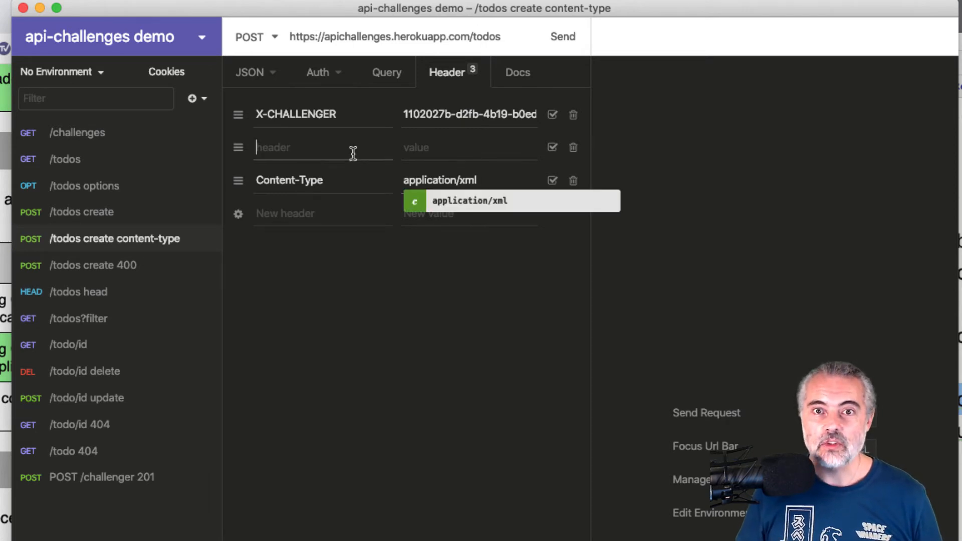
- Add an Accept header with value application/xml to the request
type("Accept")
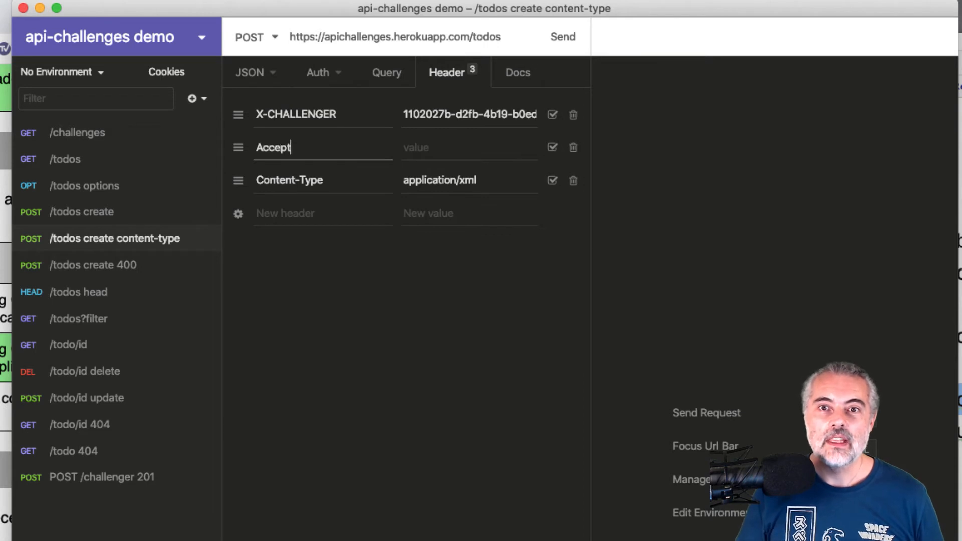
type("app")
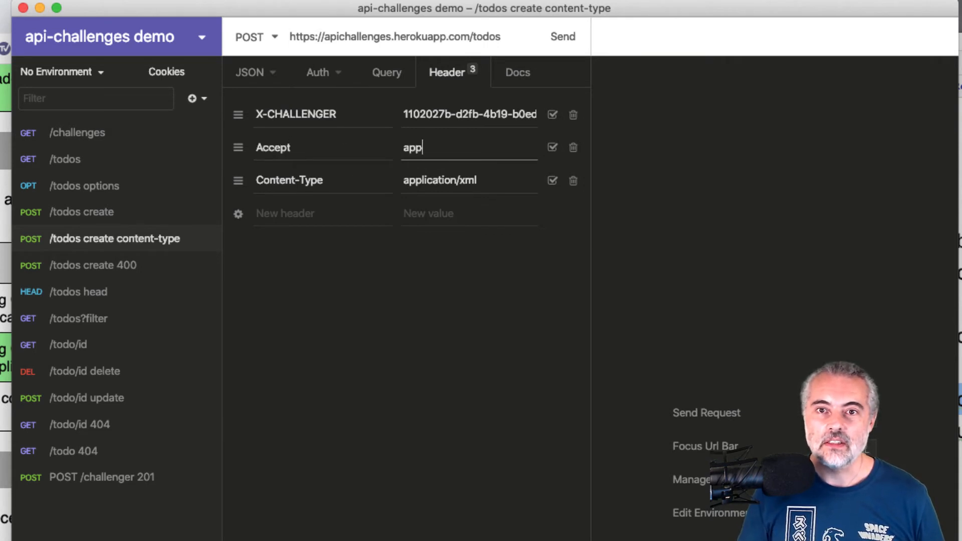
type("lication/xml")
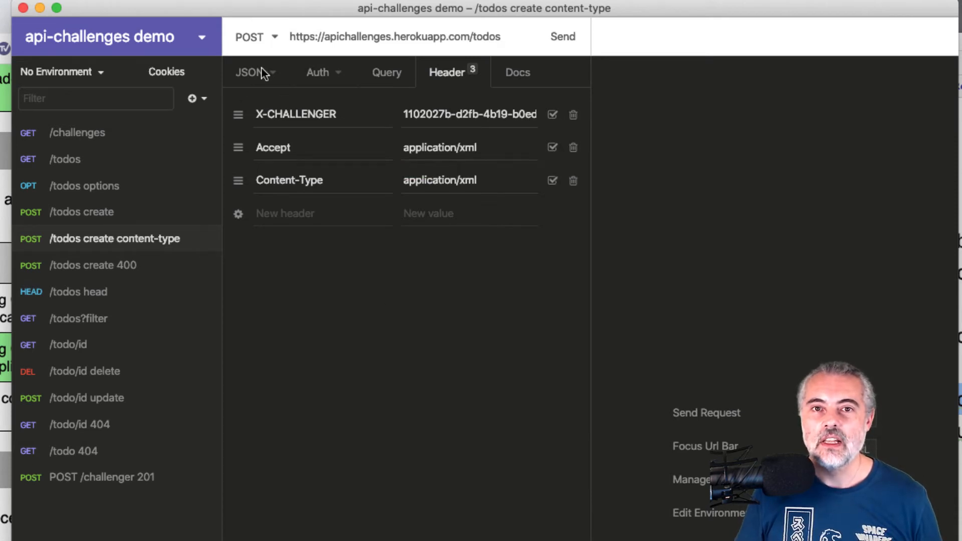
- Make the body XML with doneStatus true and title 'create todo using xml'
left_click(250, 72)
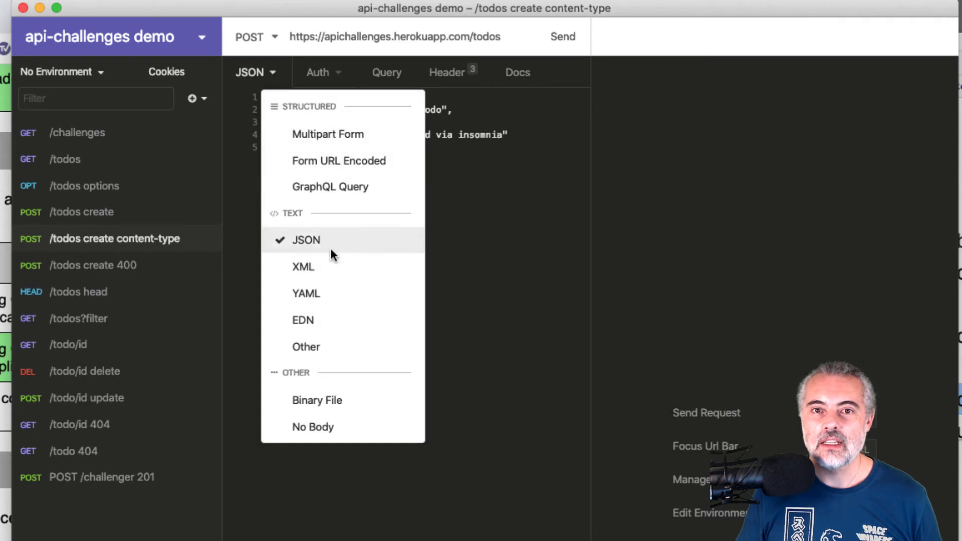
left_click(302, 266)
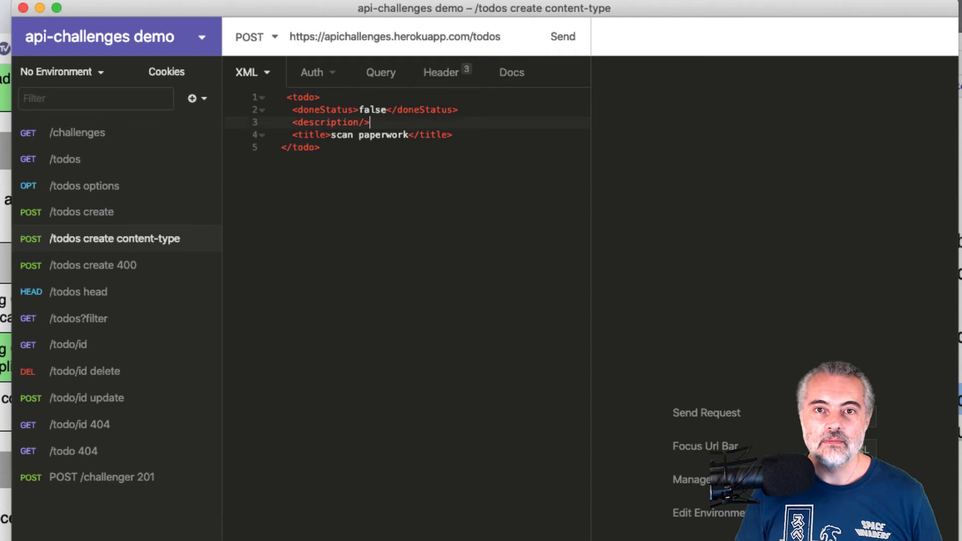
type("tr")
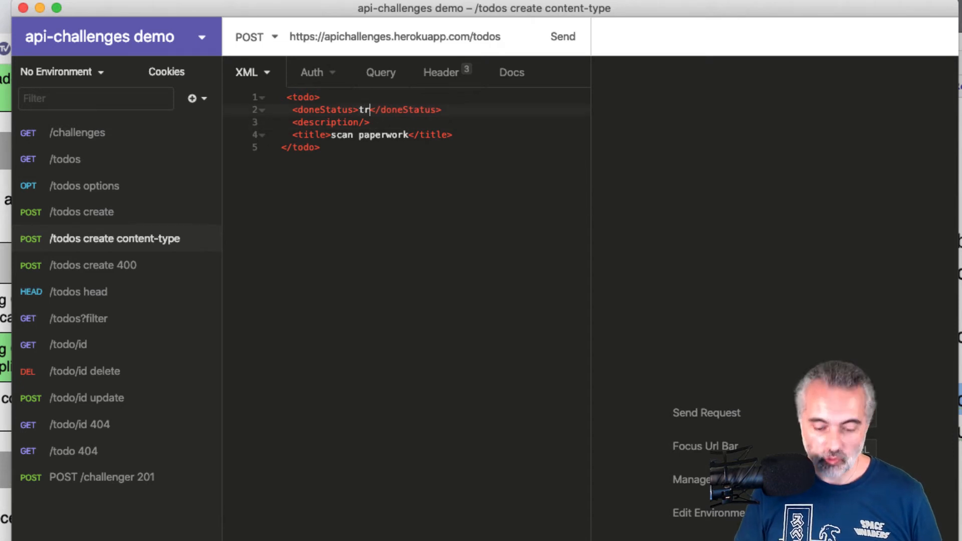
type("ue")
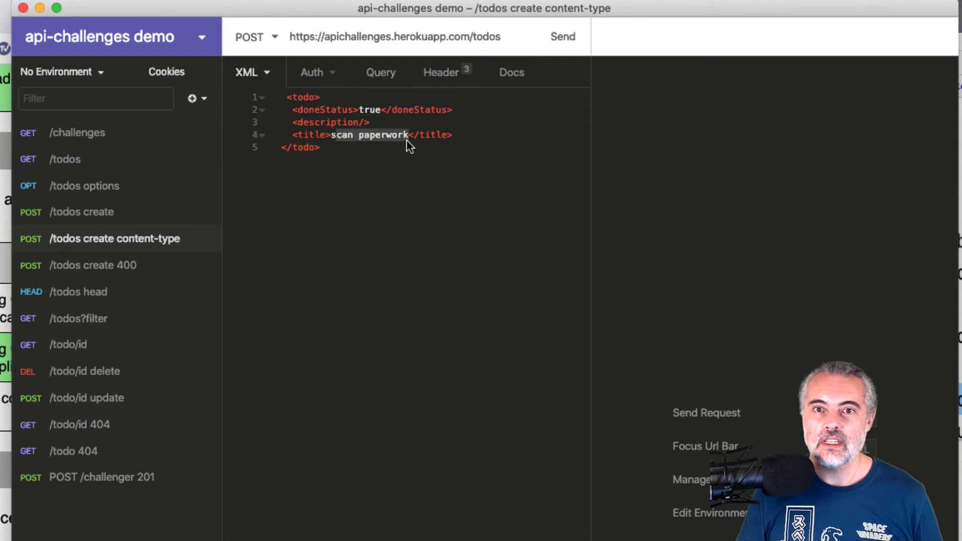
type("create todo using")
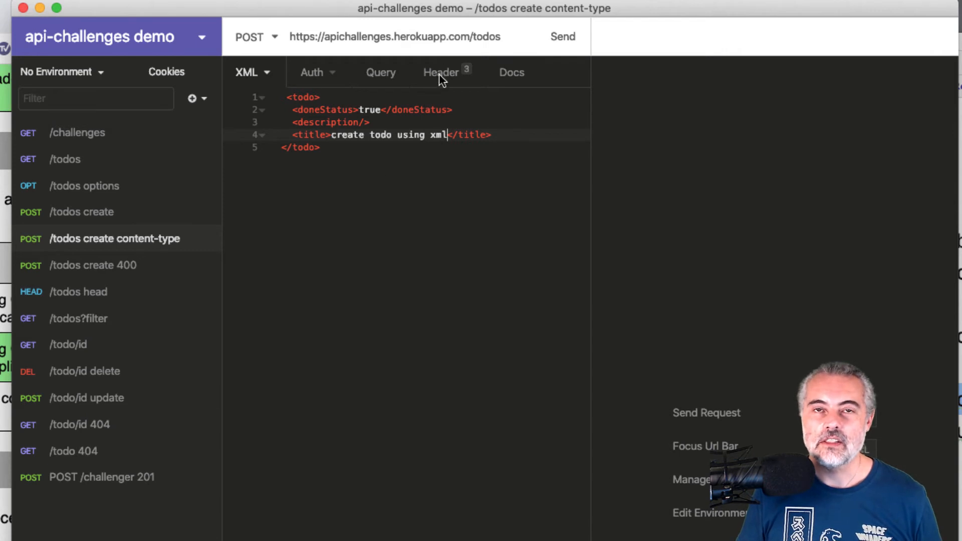
- Review the headers: X-CHALLENGER plus Accept and Content-Type application/xml
left_click(441, 72)
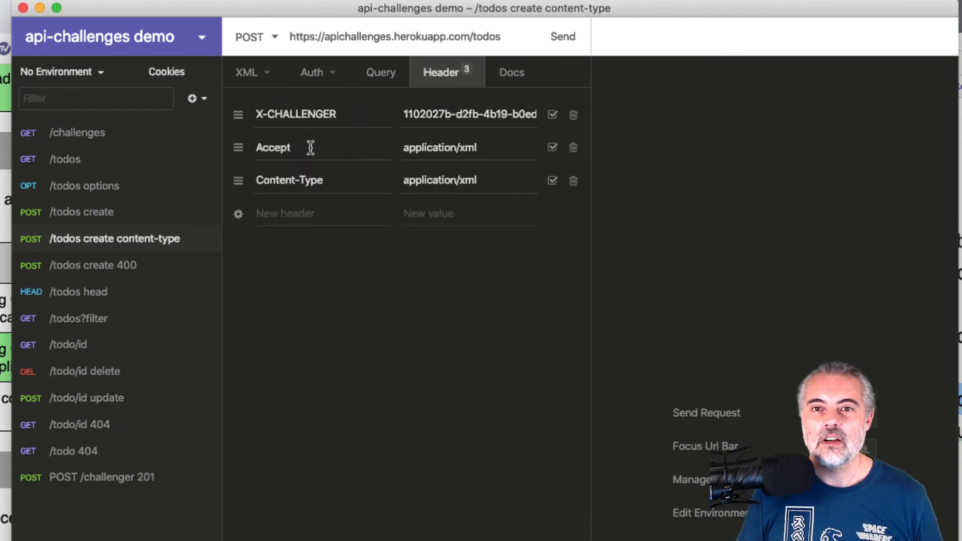
mouse_move(361, 180)
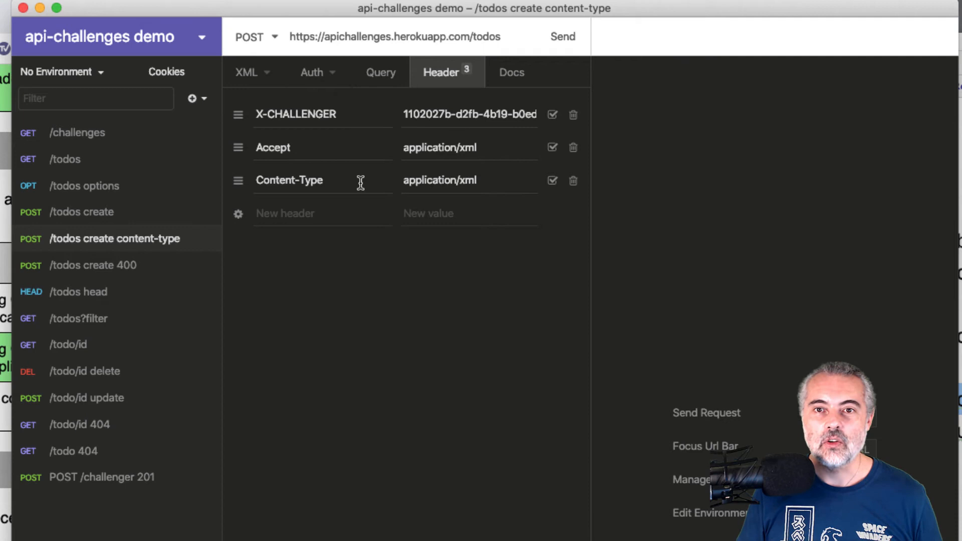
mouse_move(515, 256)
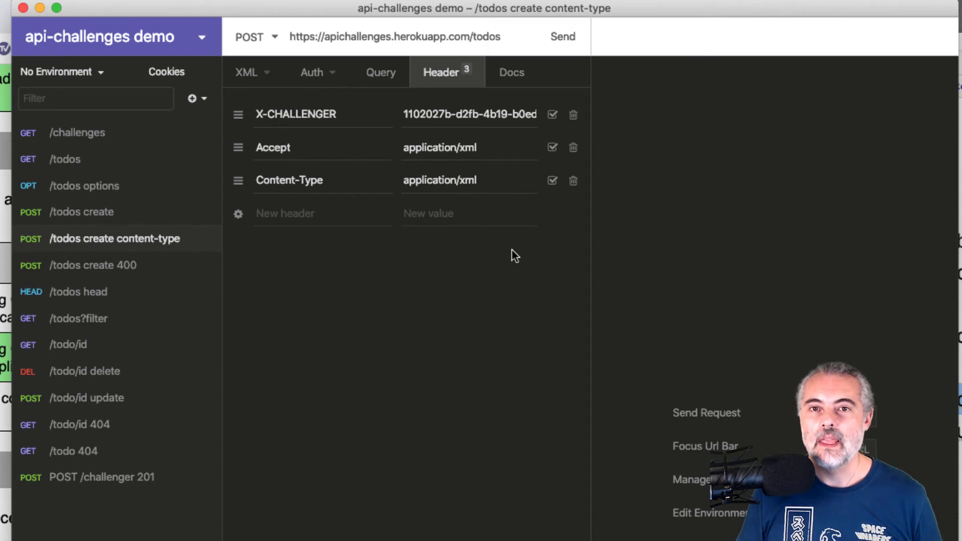
mouse_move(416, 331)
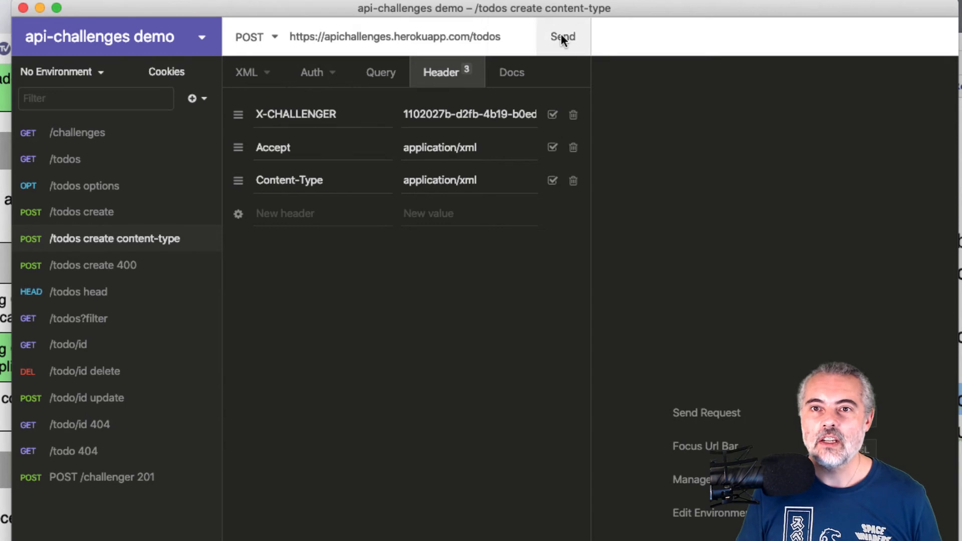
- Send the XML todo and receive 201 Created with the new todo id 11 in XML
left_click(563, 36)
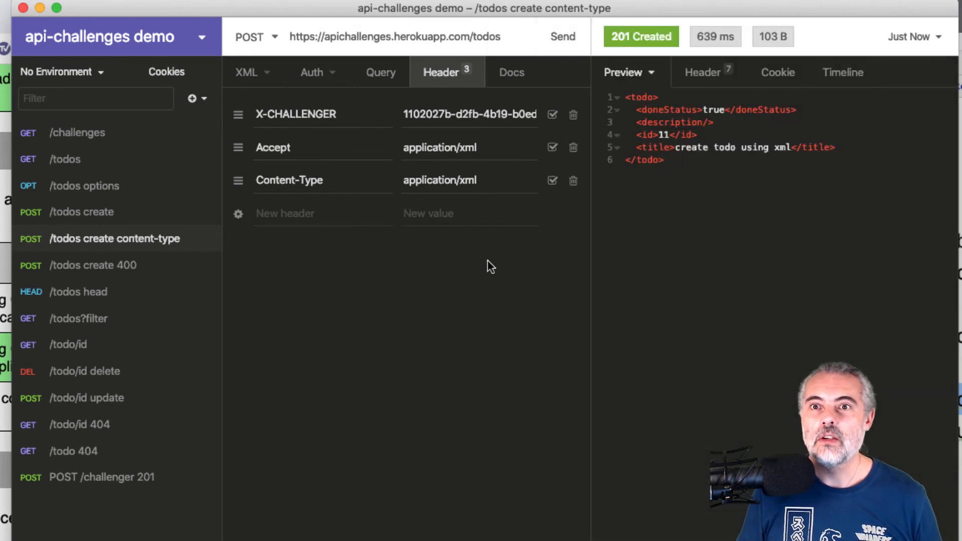
mouse_move(698, 140)
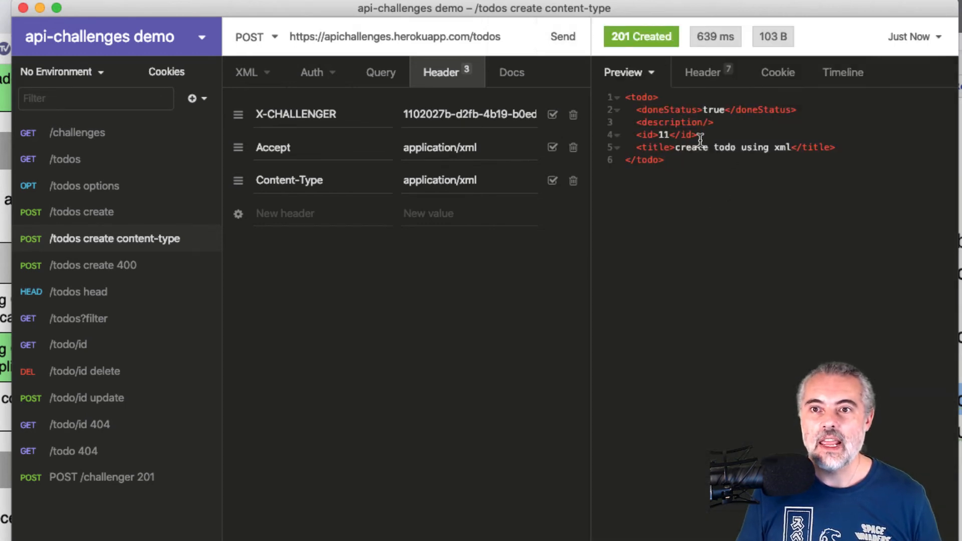
mouse_move(747, 215)
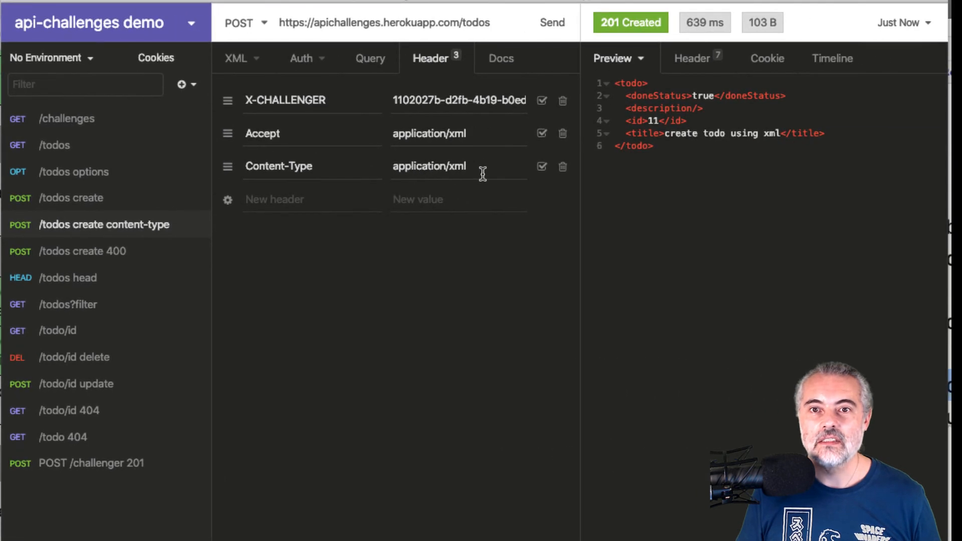
mouse_move(376, 172)
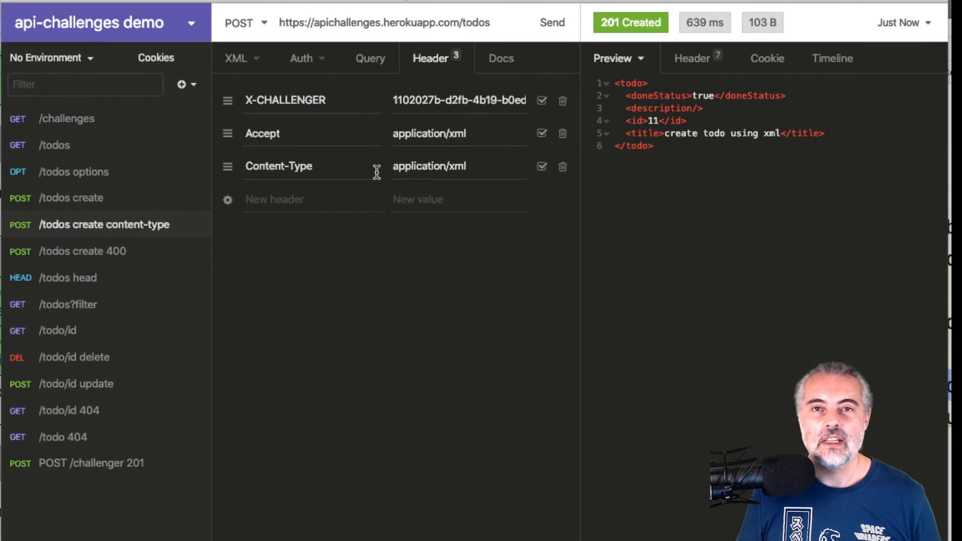
mouse_move(731, 361)
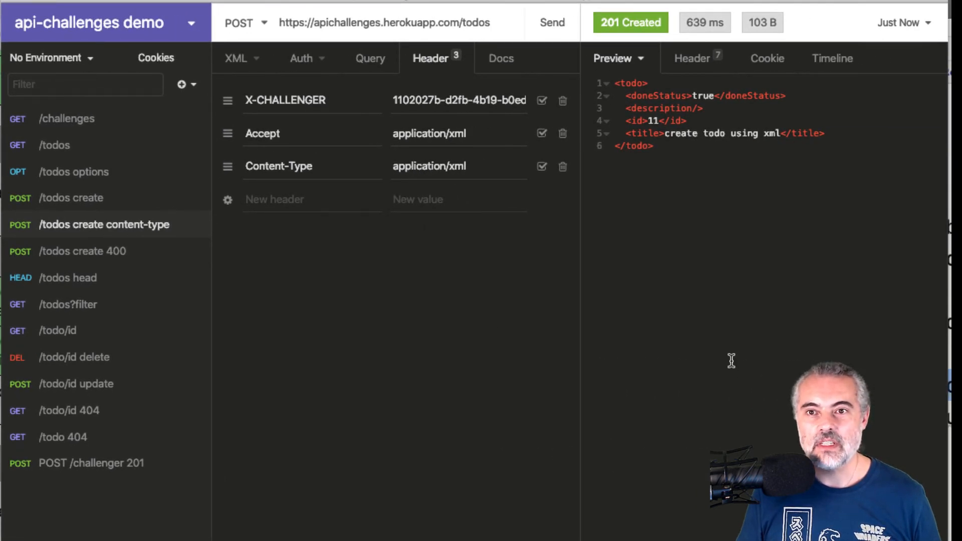
mouse_move(553, 393)
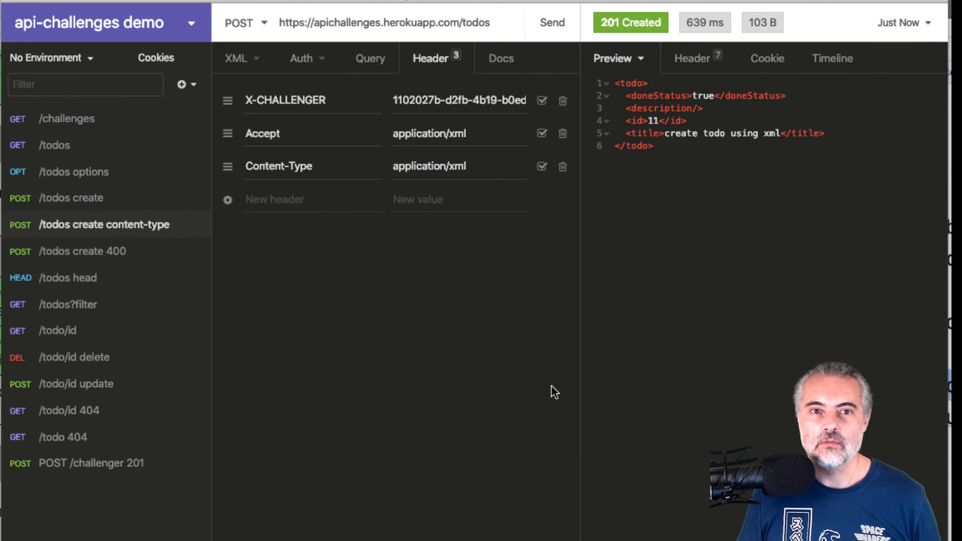